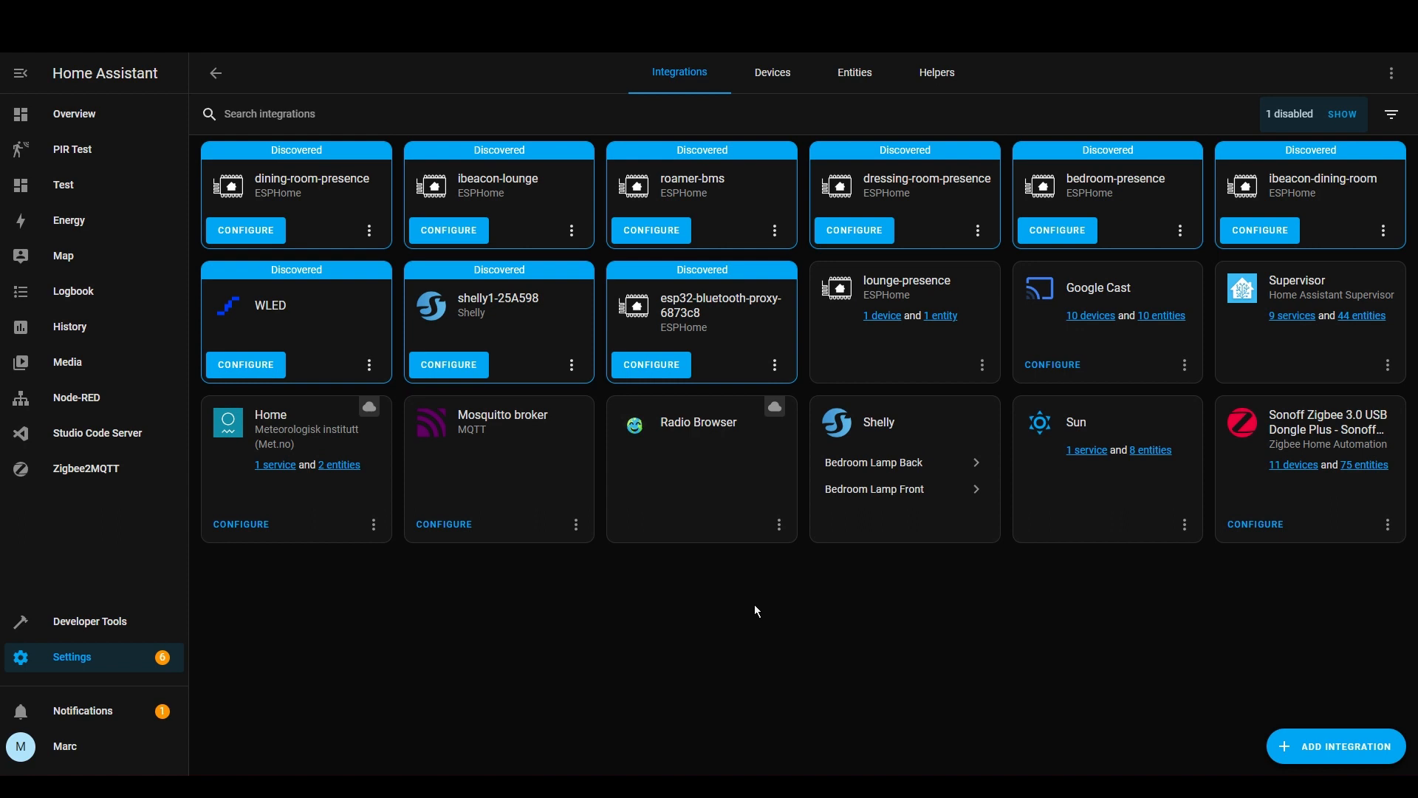
mouse_move(665, 301)
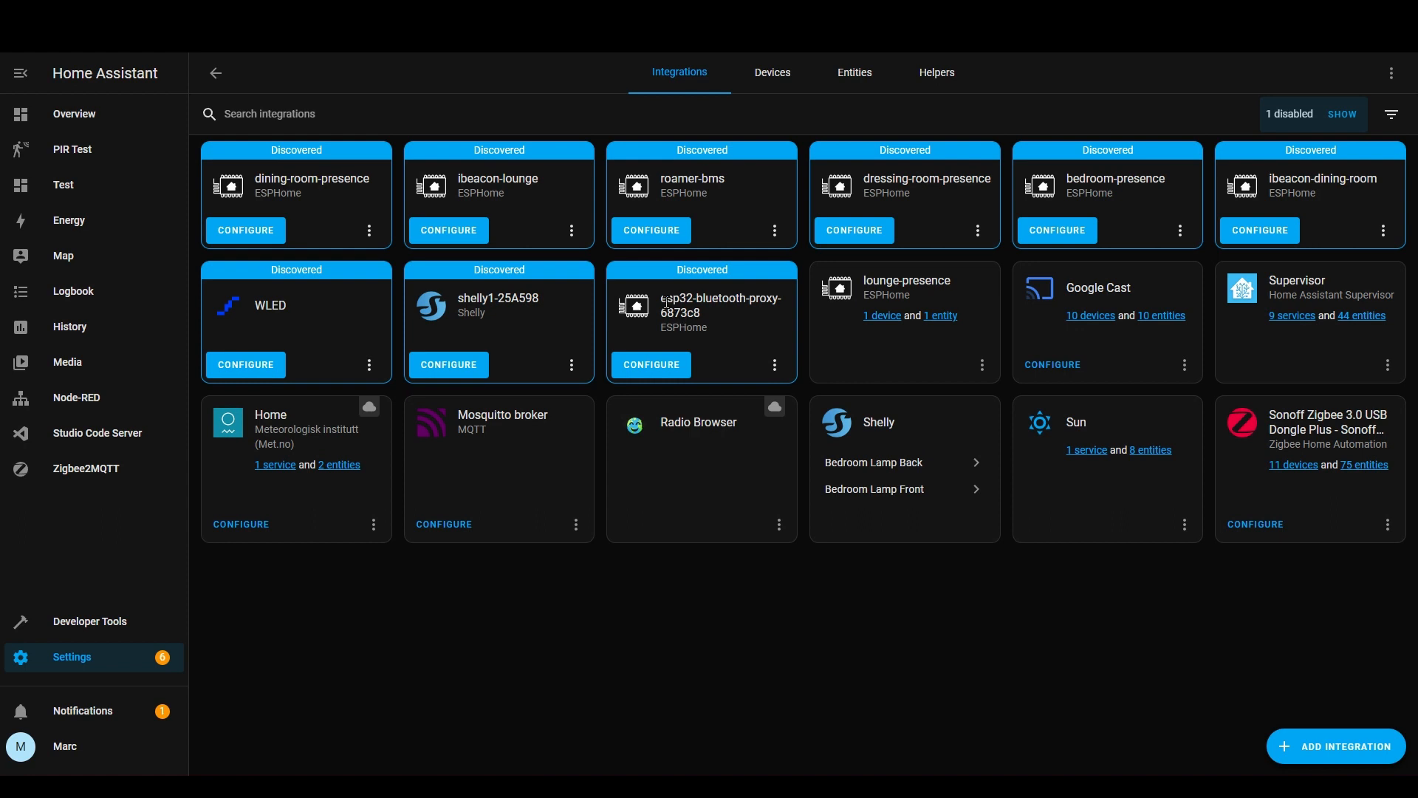
Step: Configure the discovered esp32-bluetooth-proxy-6873c8 card and finish its setup under ESPHome
double_click(715, 305)
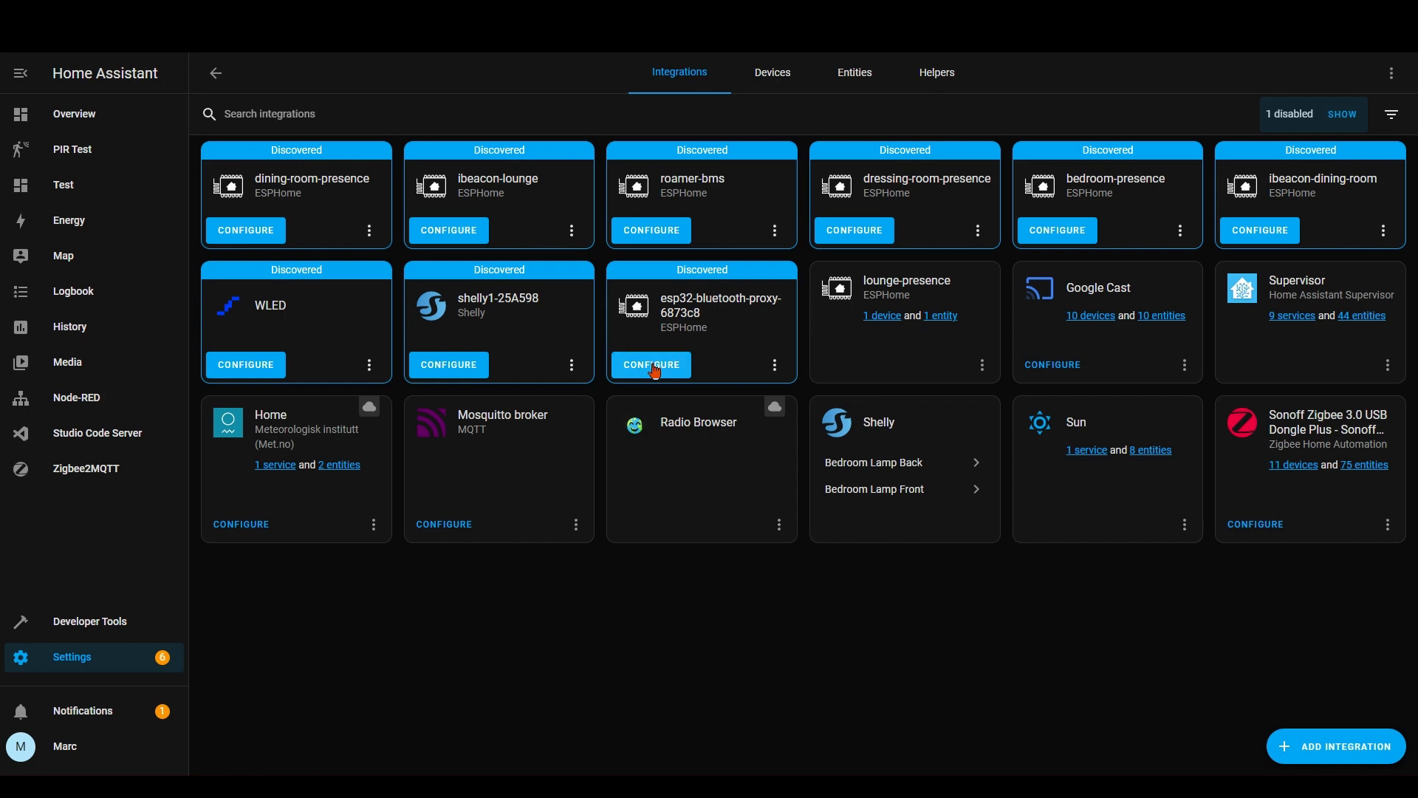
click(650, 365)
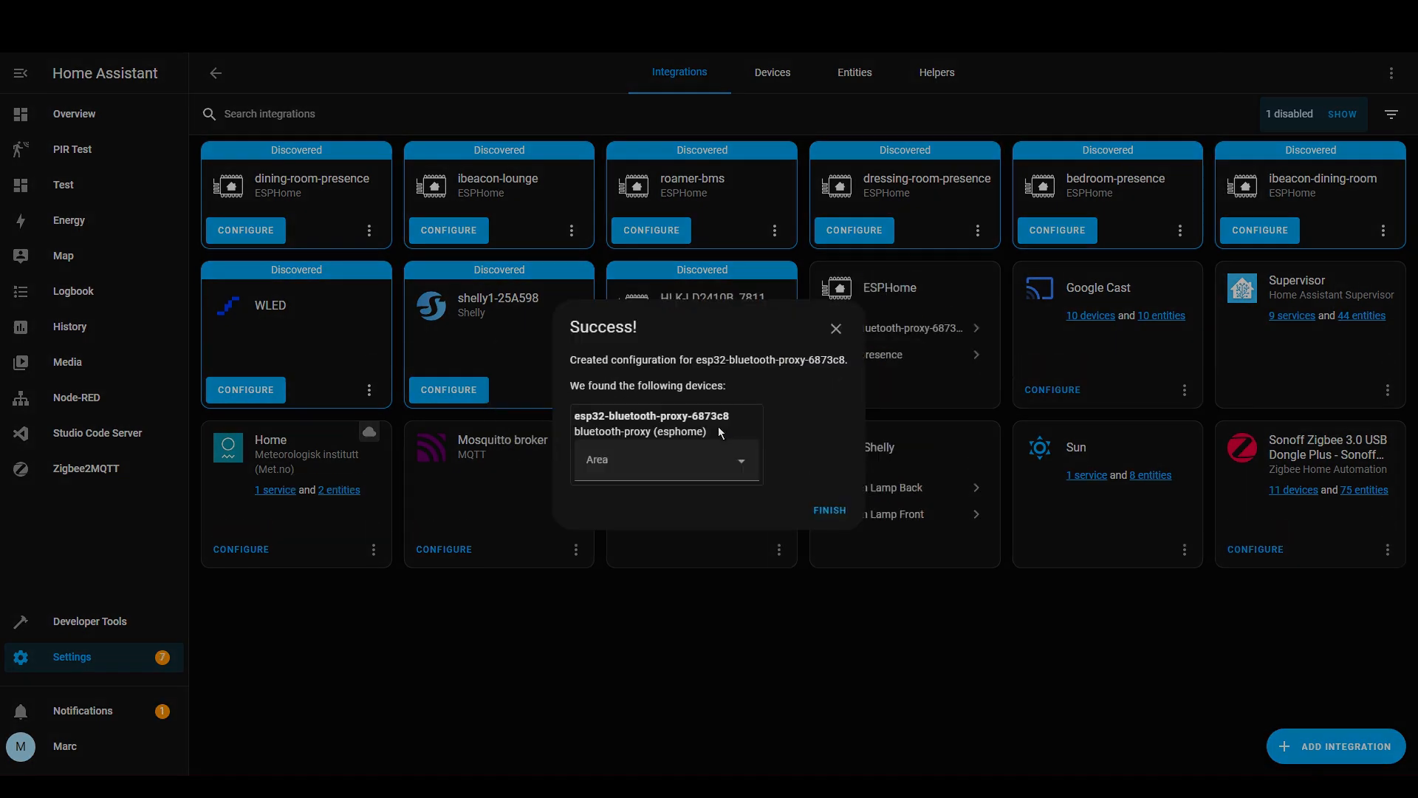
click(827, 510)
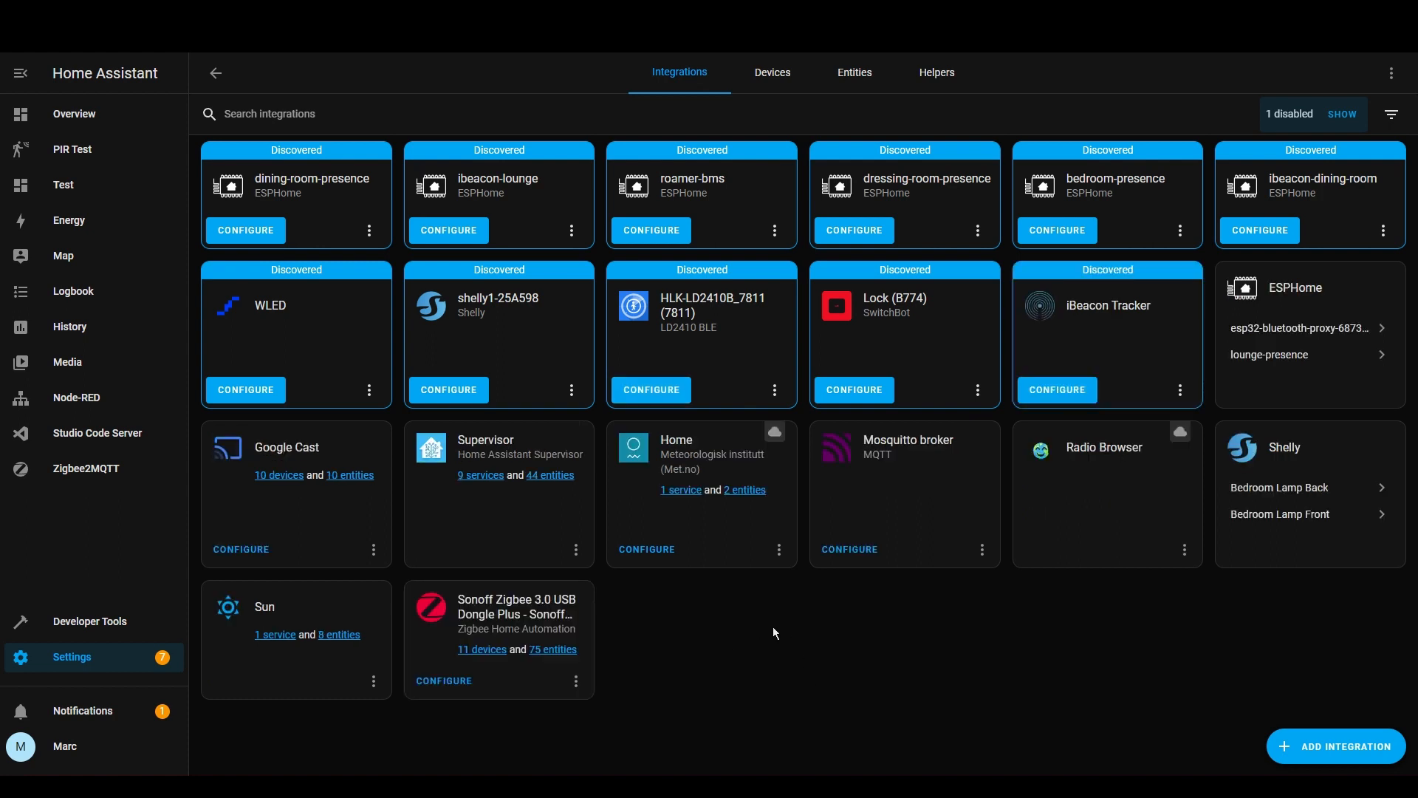
mouse_move(876, 613)
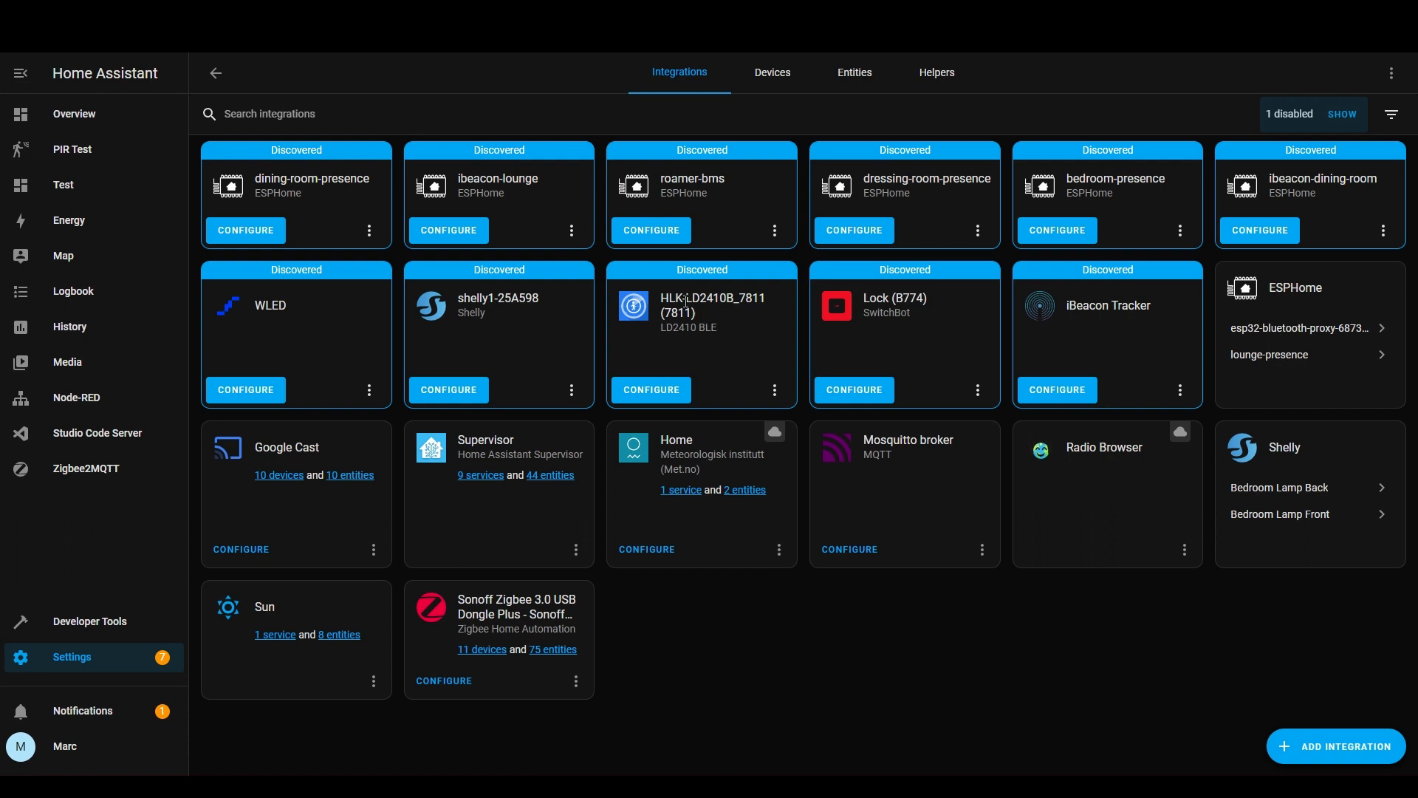
mouse_move(1044, 321)
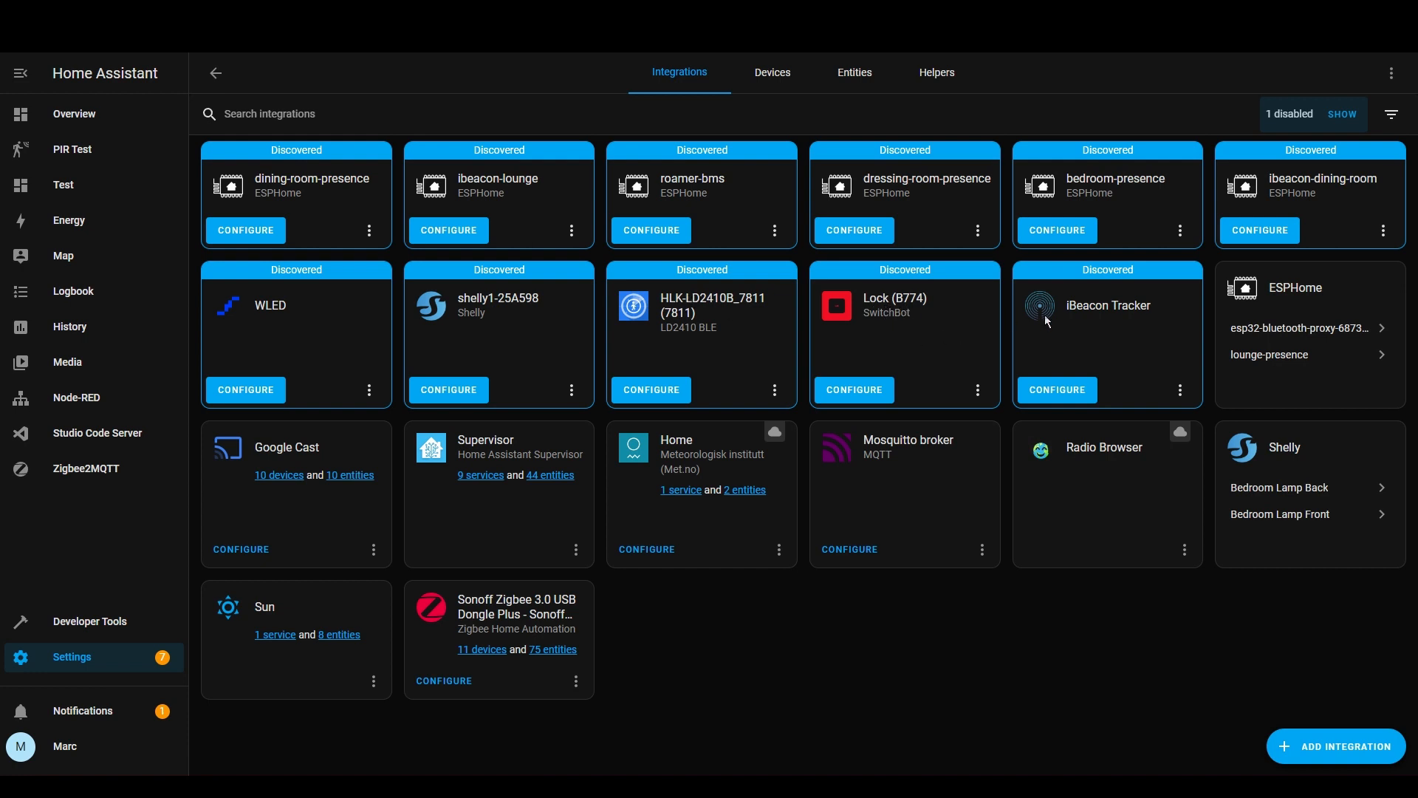
mouse_move(1142, 306)
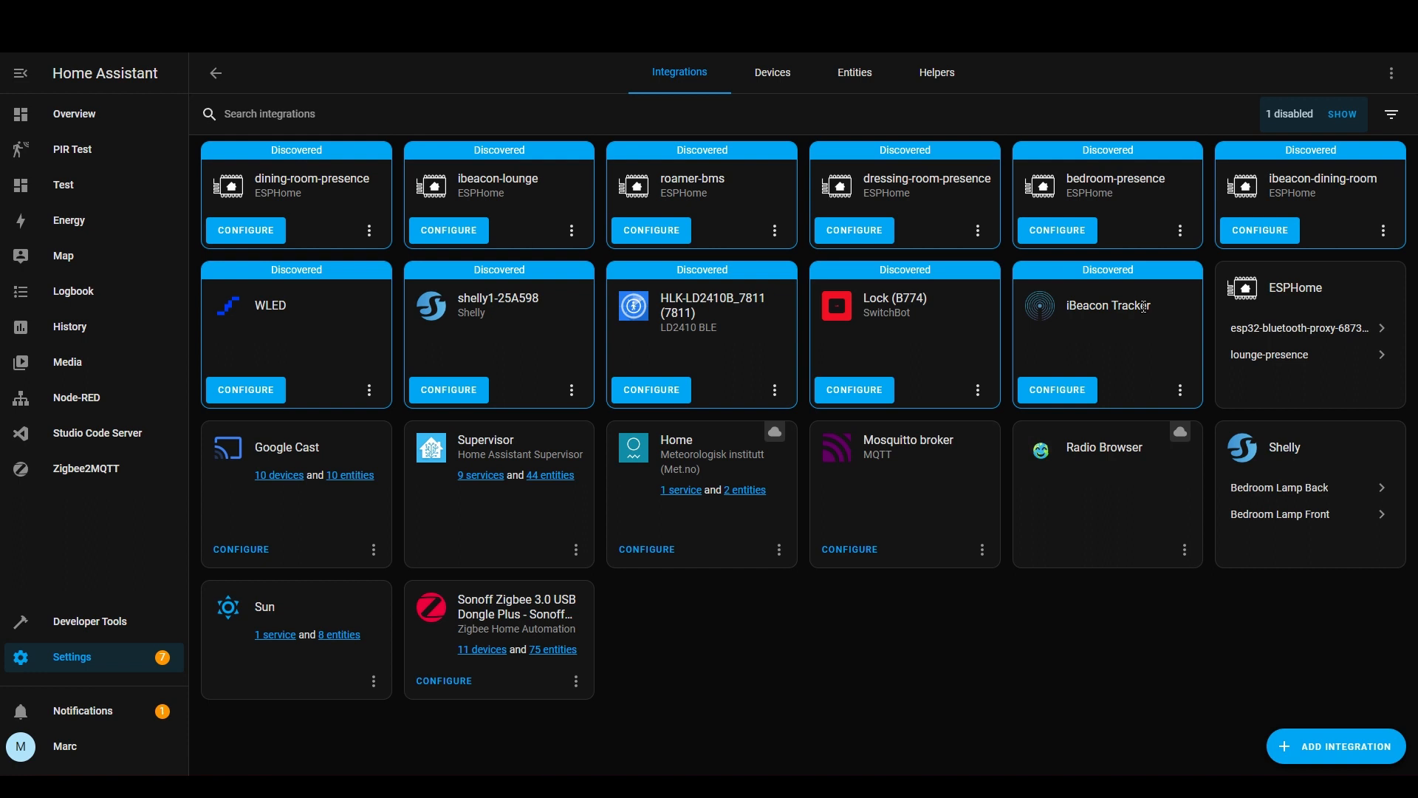
mouse_move(1081, 345)
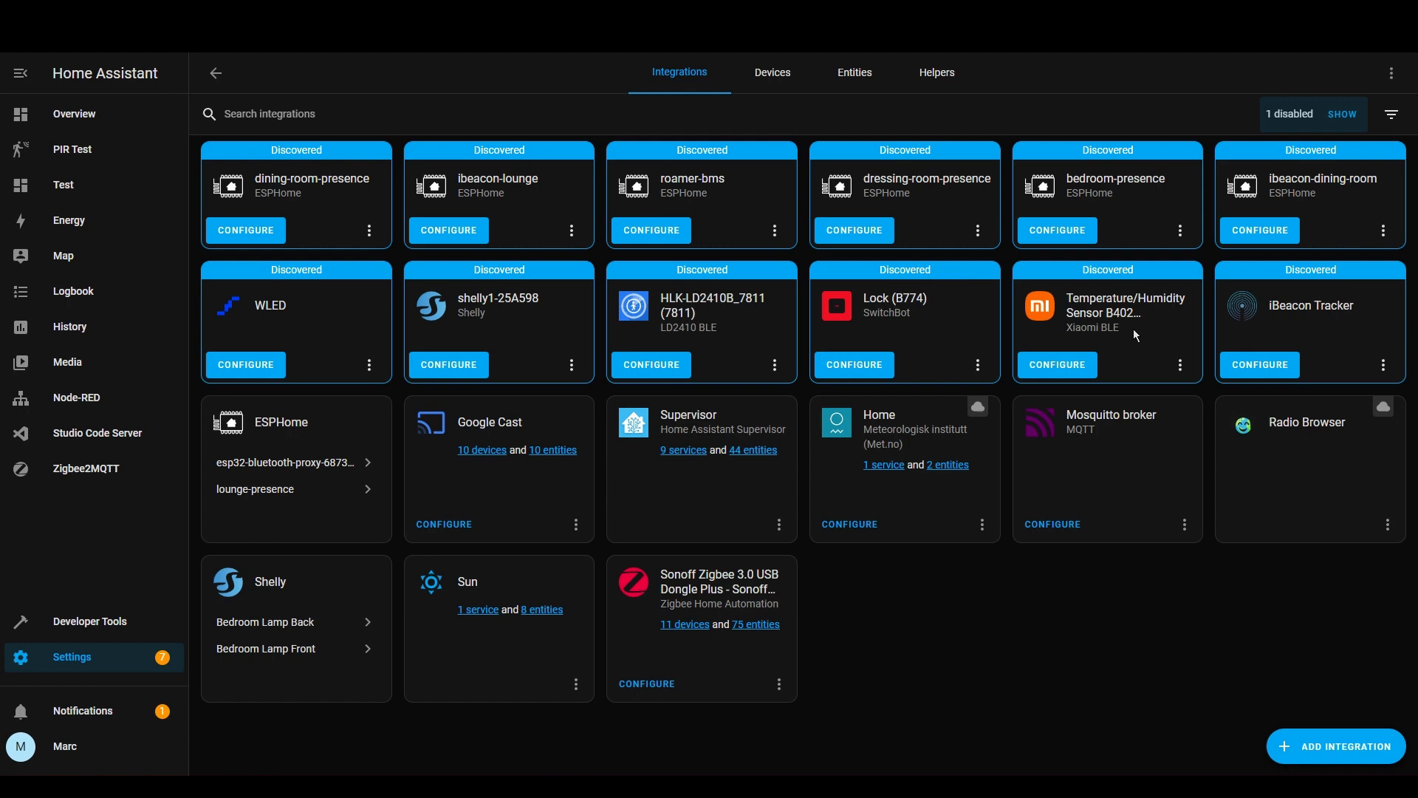
mouse_move(1066, 372)
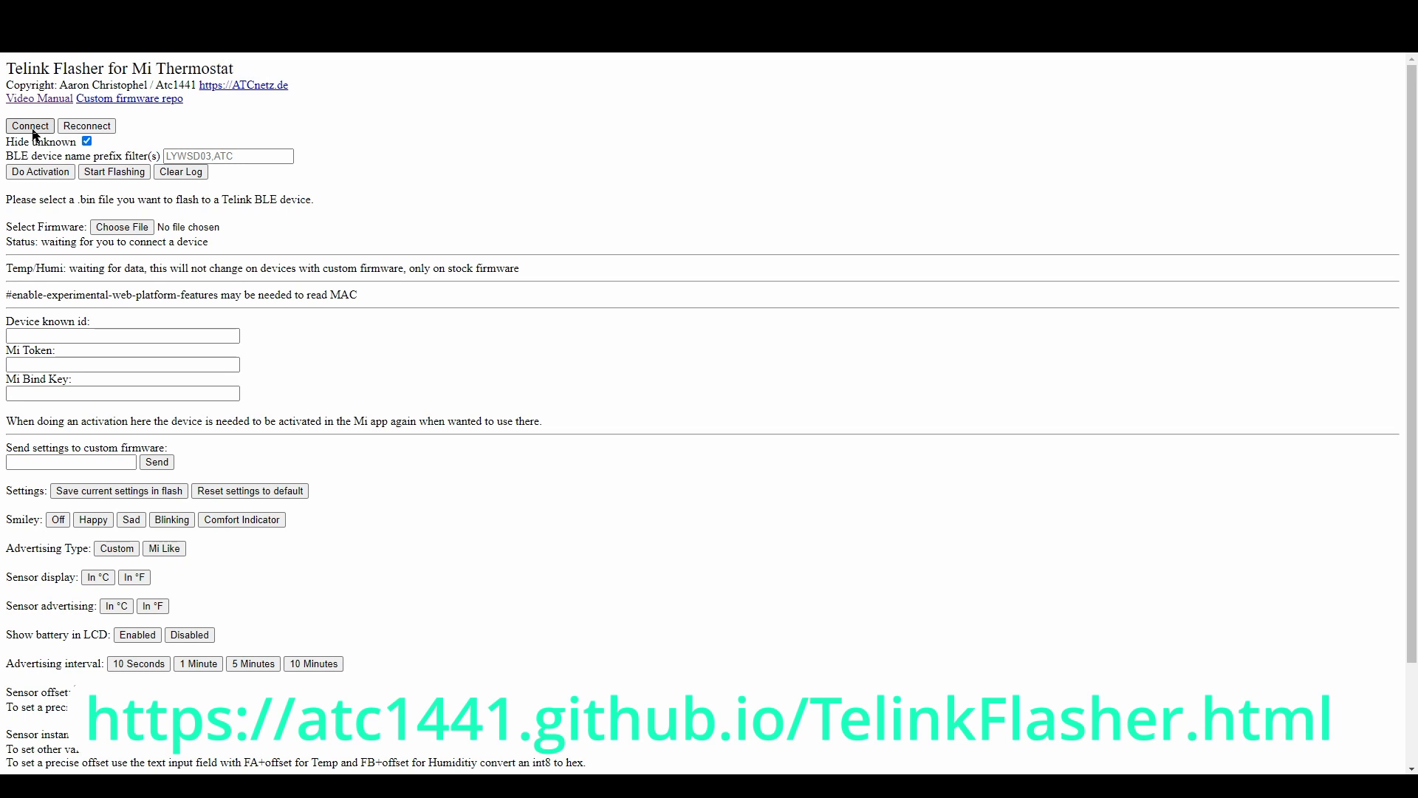
Step: Connect and pair with the LYWSD03MMC sensor, then run Do Activation to get live readings
click(30, 126)
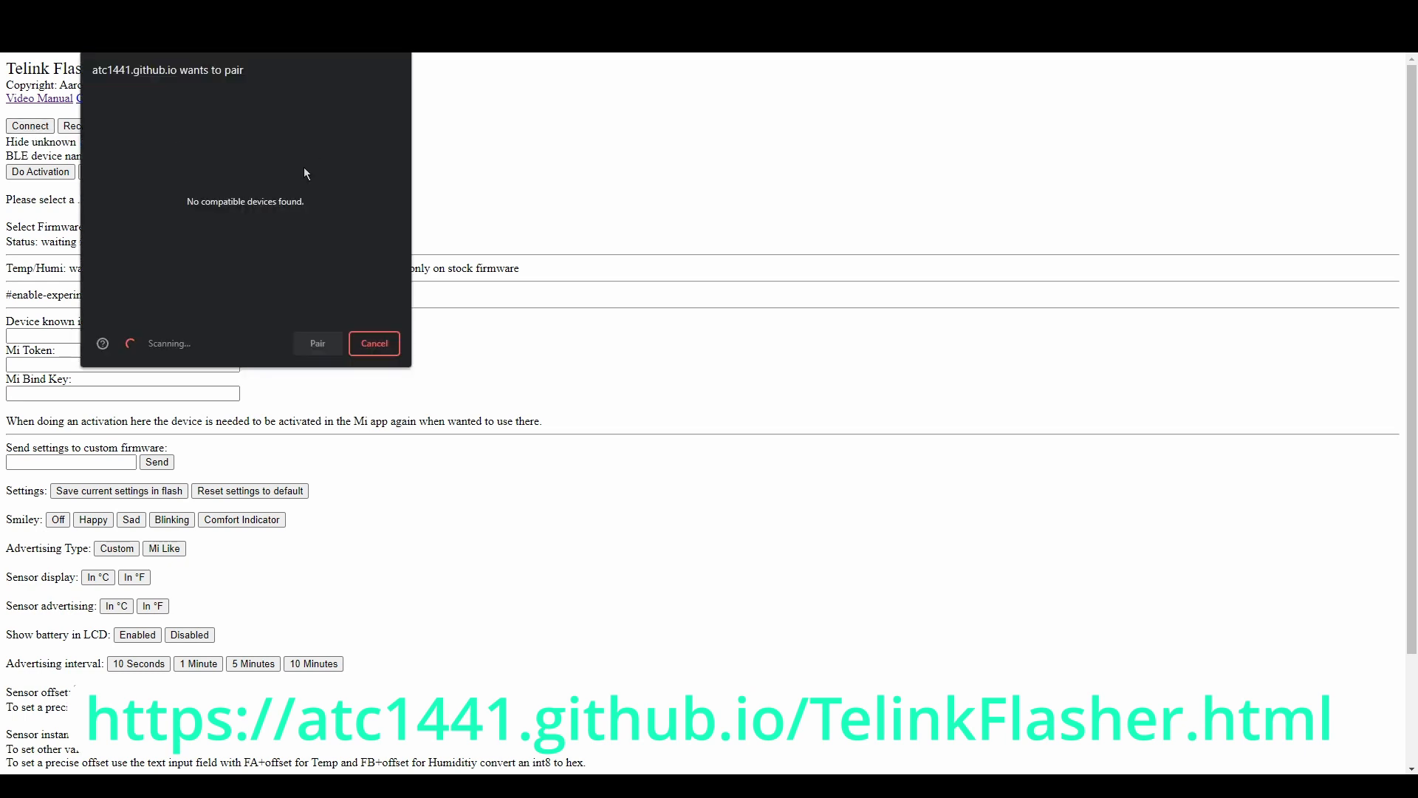
click(245, 178)
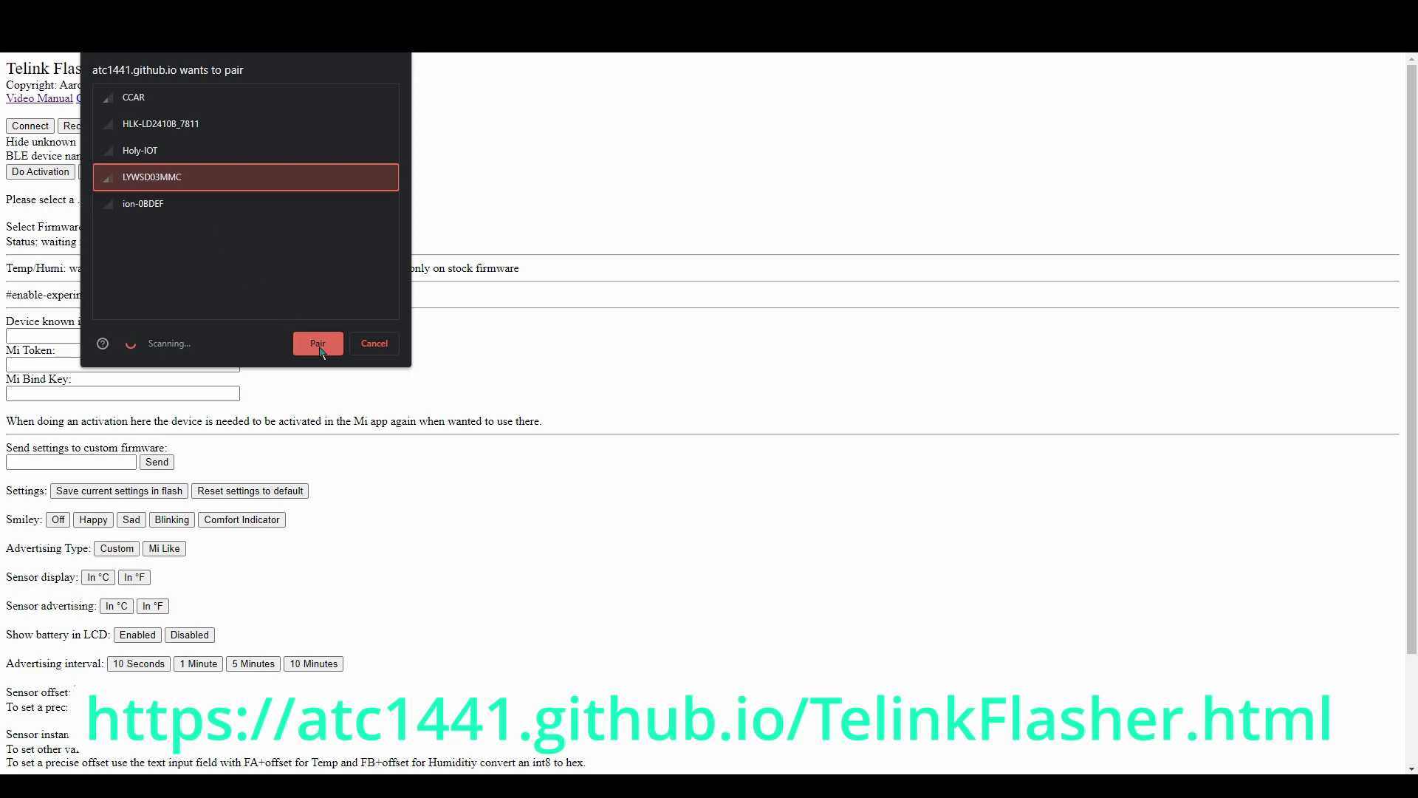
click(318, 342)
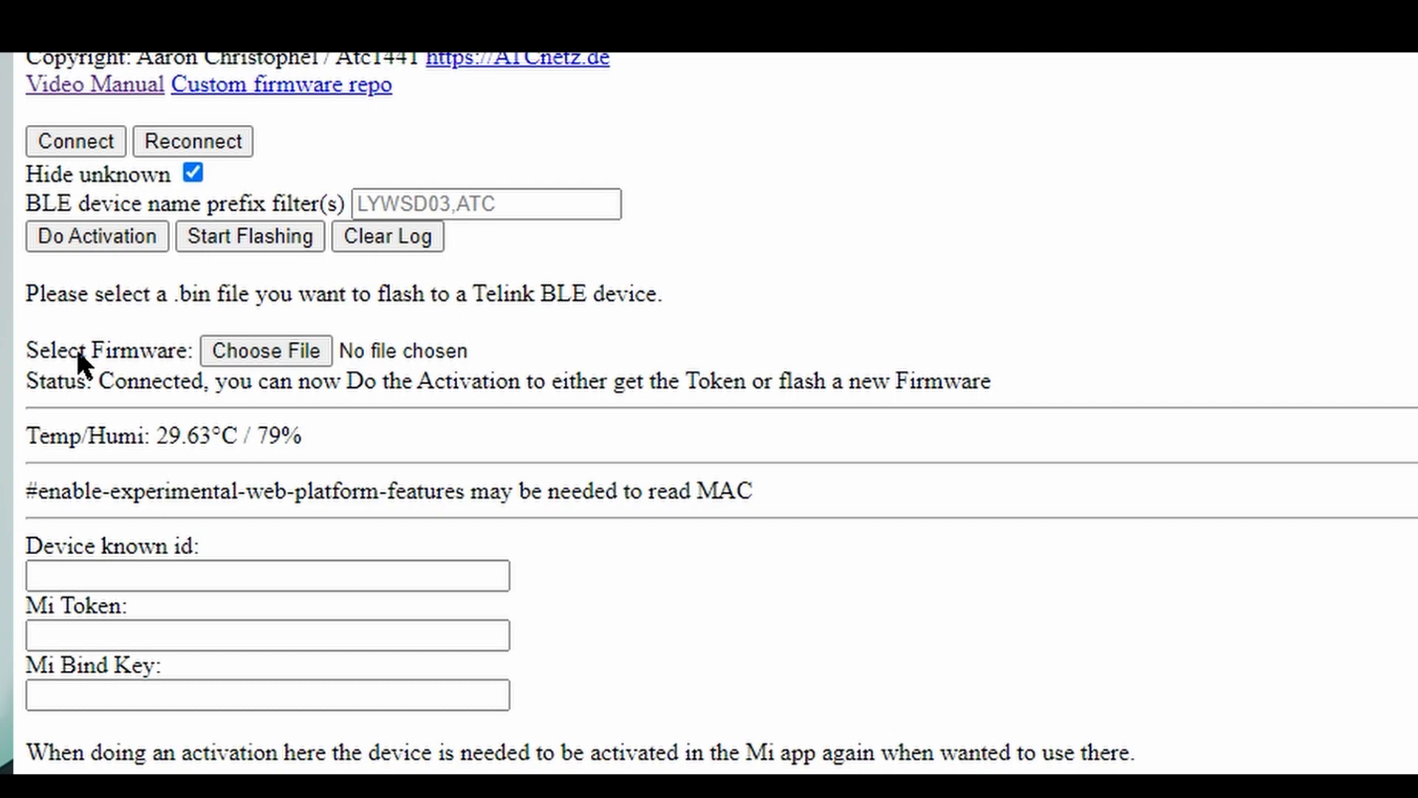
click(96, 236)
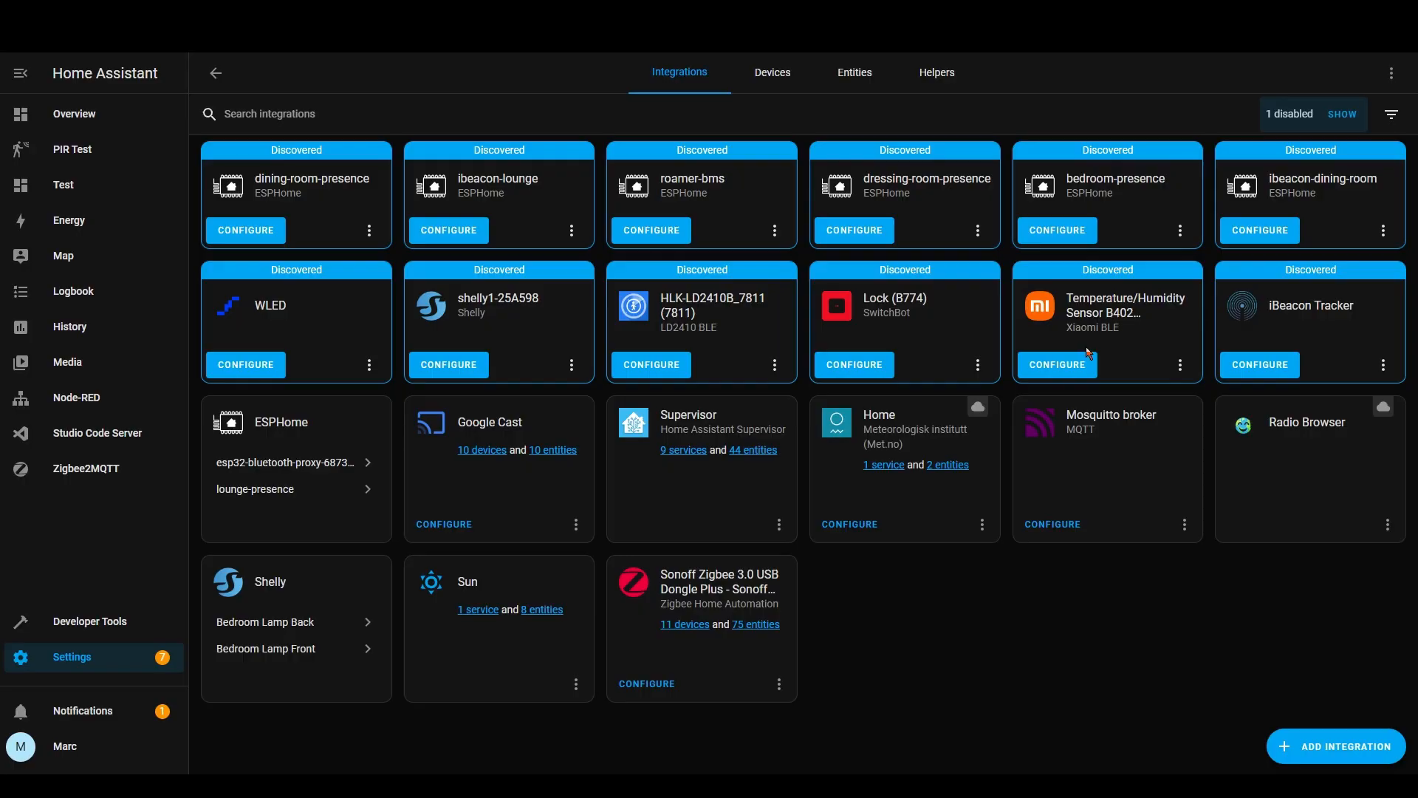
Step: Add the discovered Xiaomi sensor, confirming setup anyway, and view its device page
click(1055, 365)
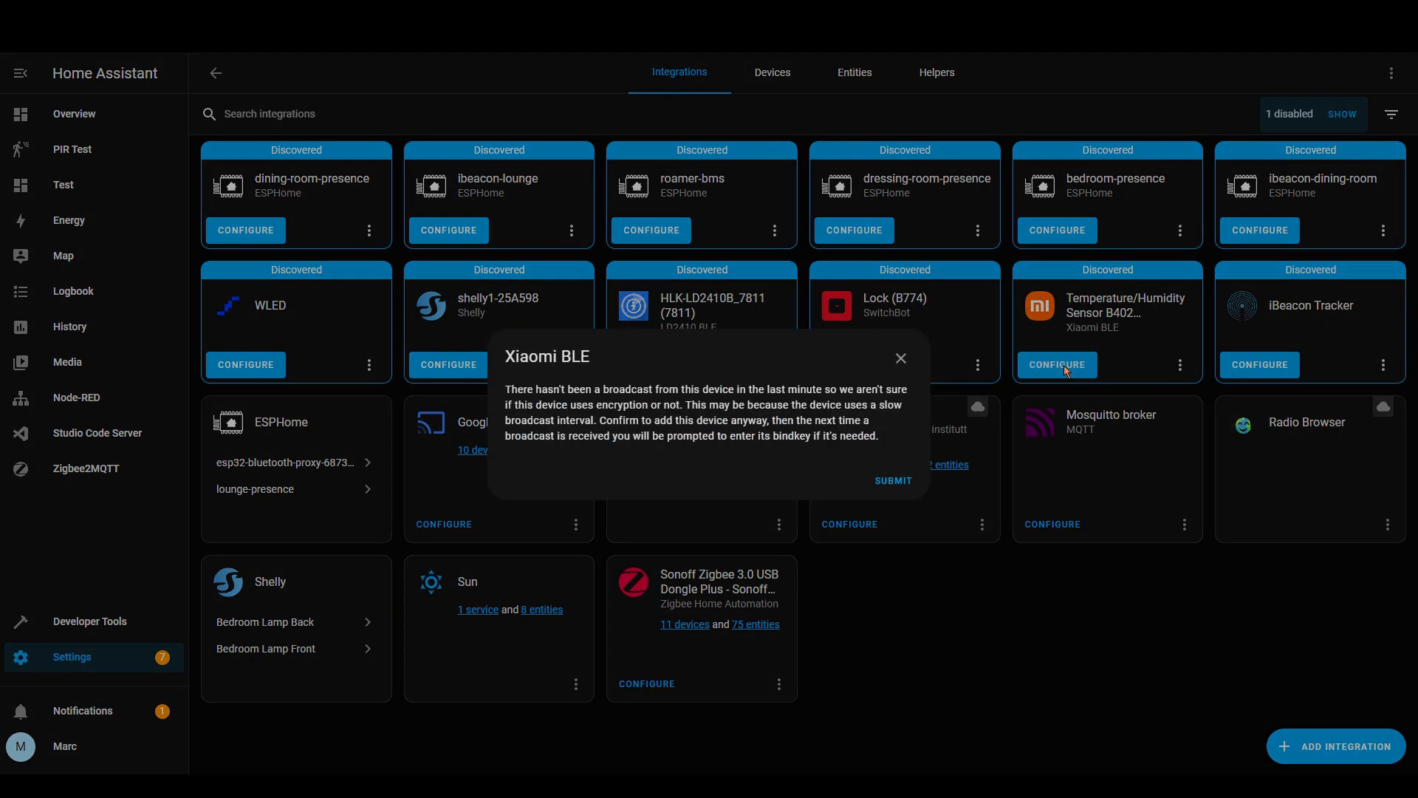
mouse_move(662, 420)
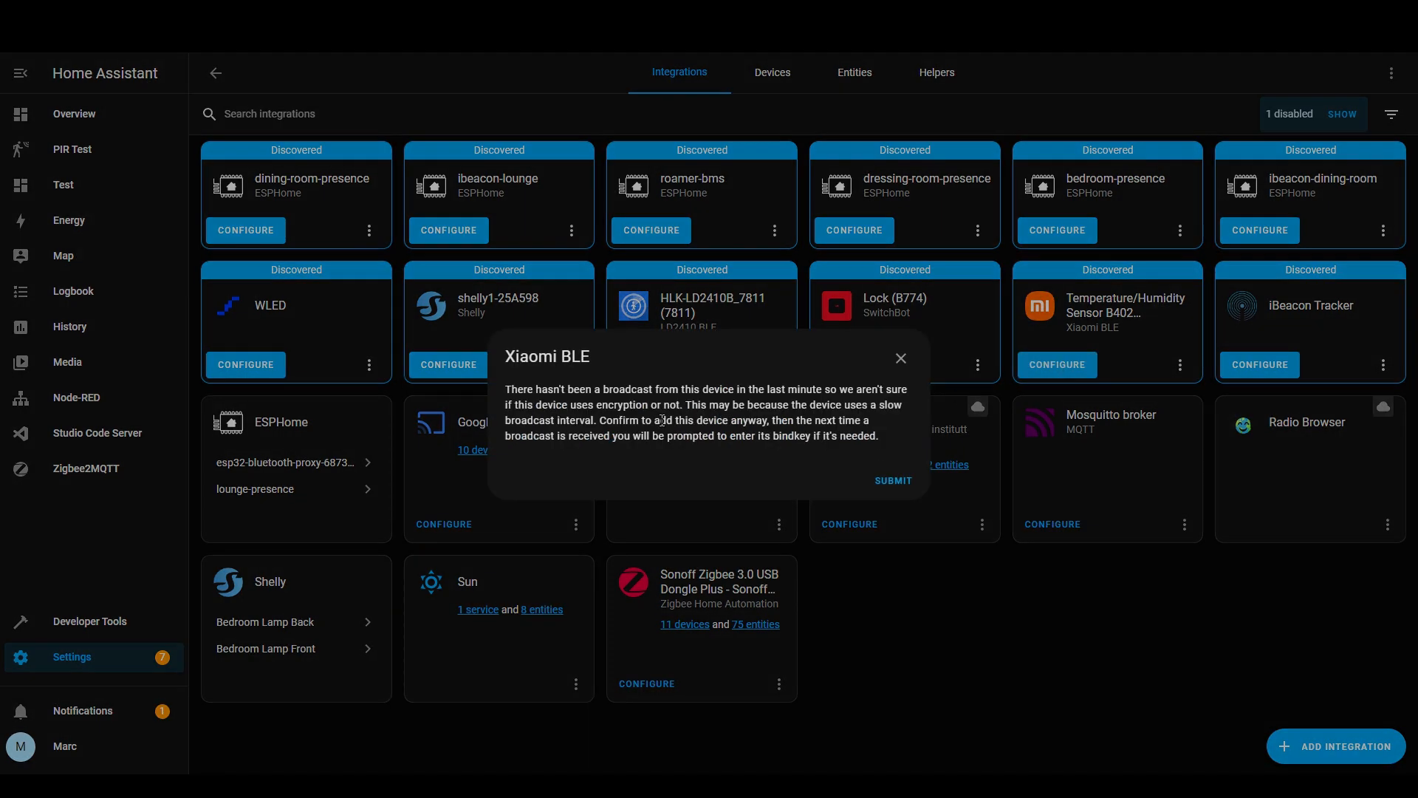
mouse_move(864, 463)
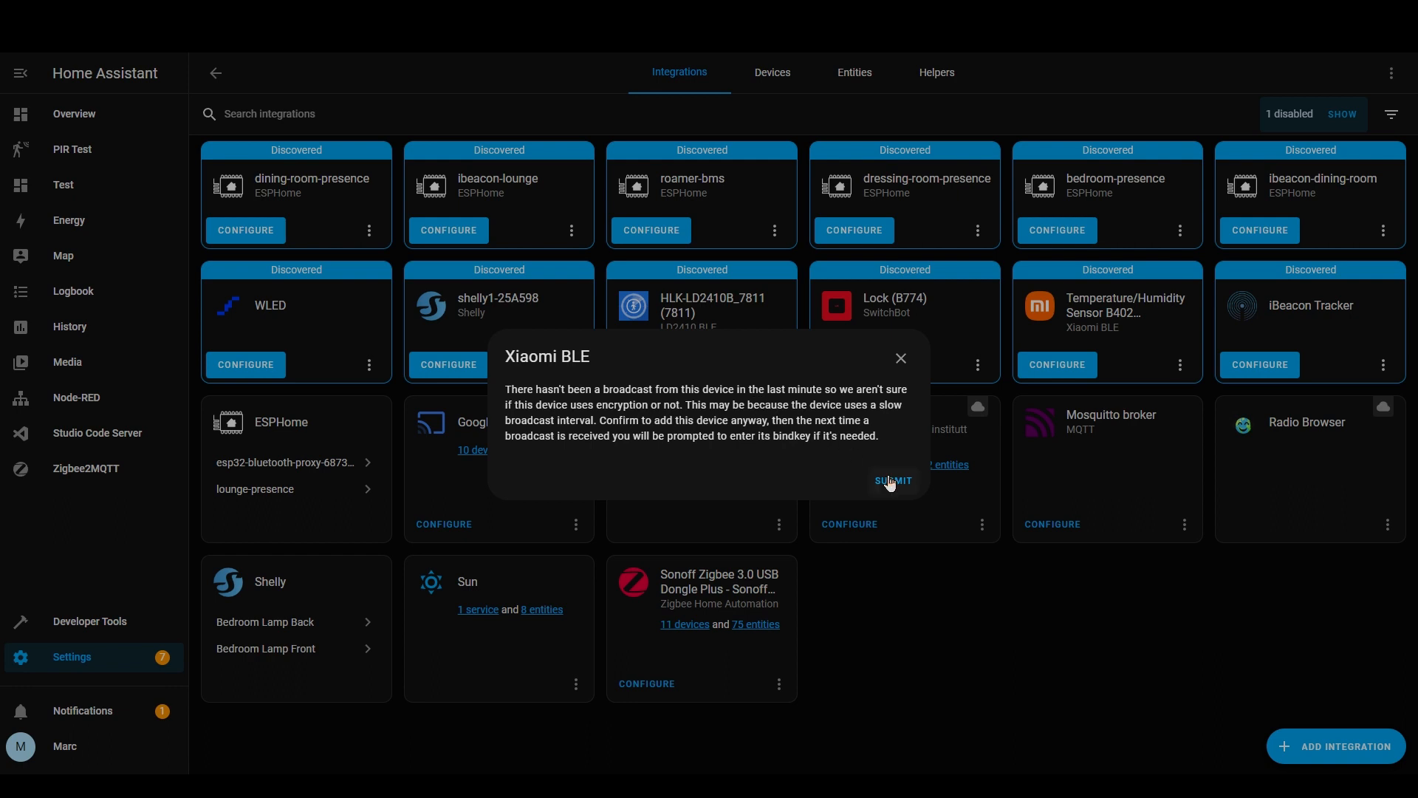
click(889, 480)
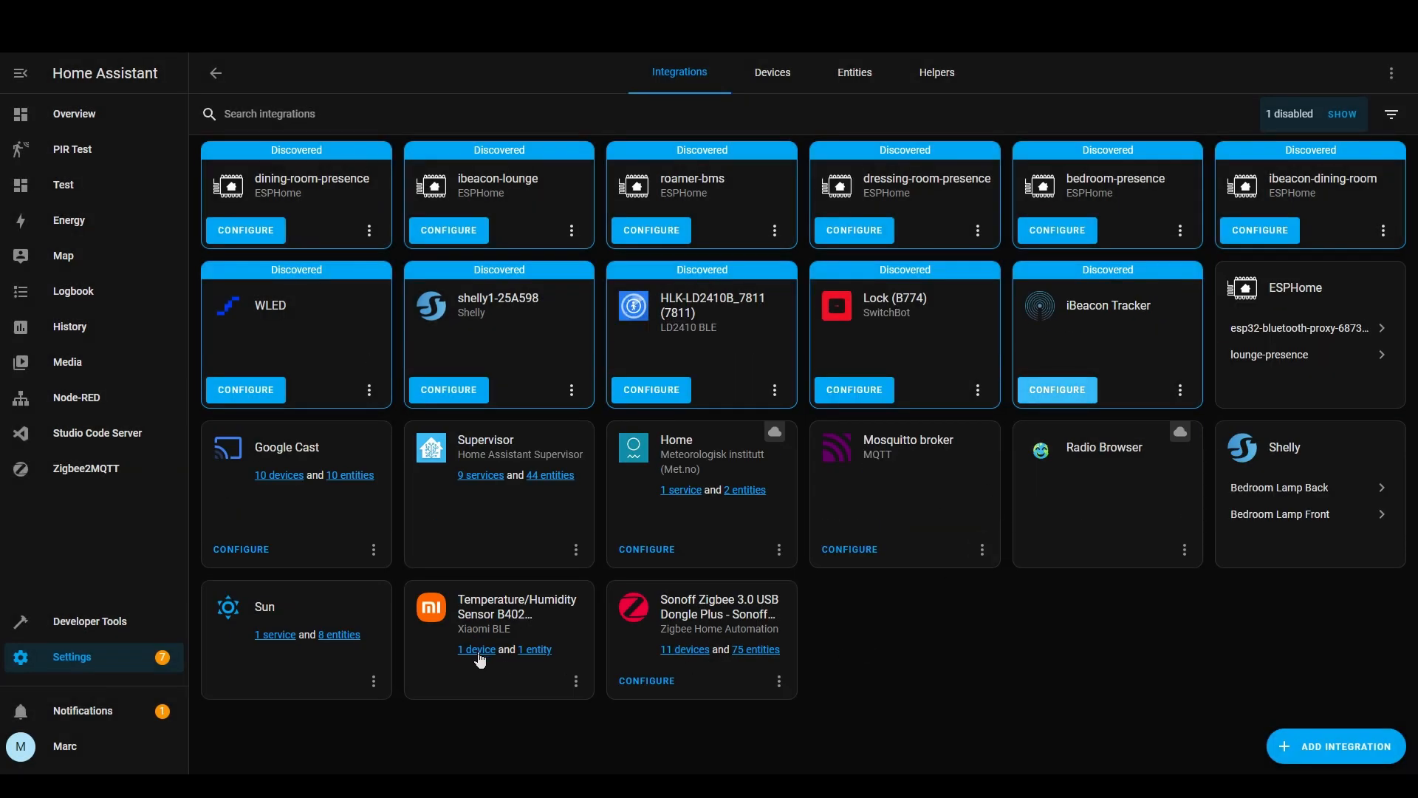
click(477, 650)
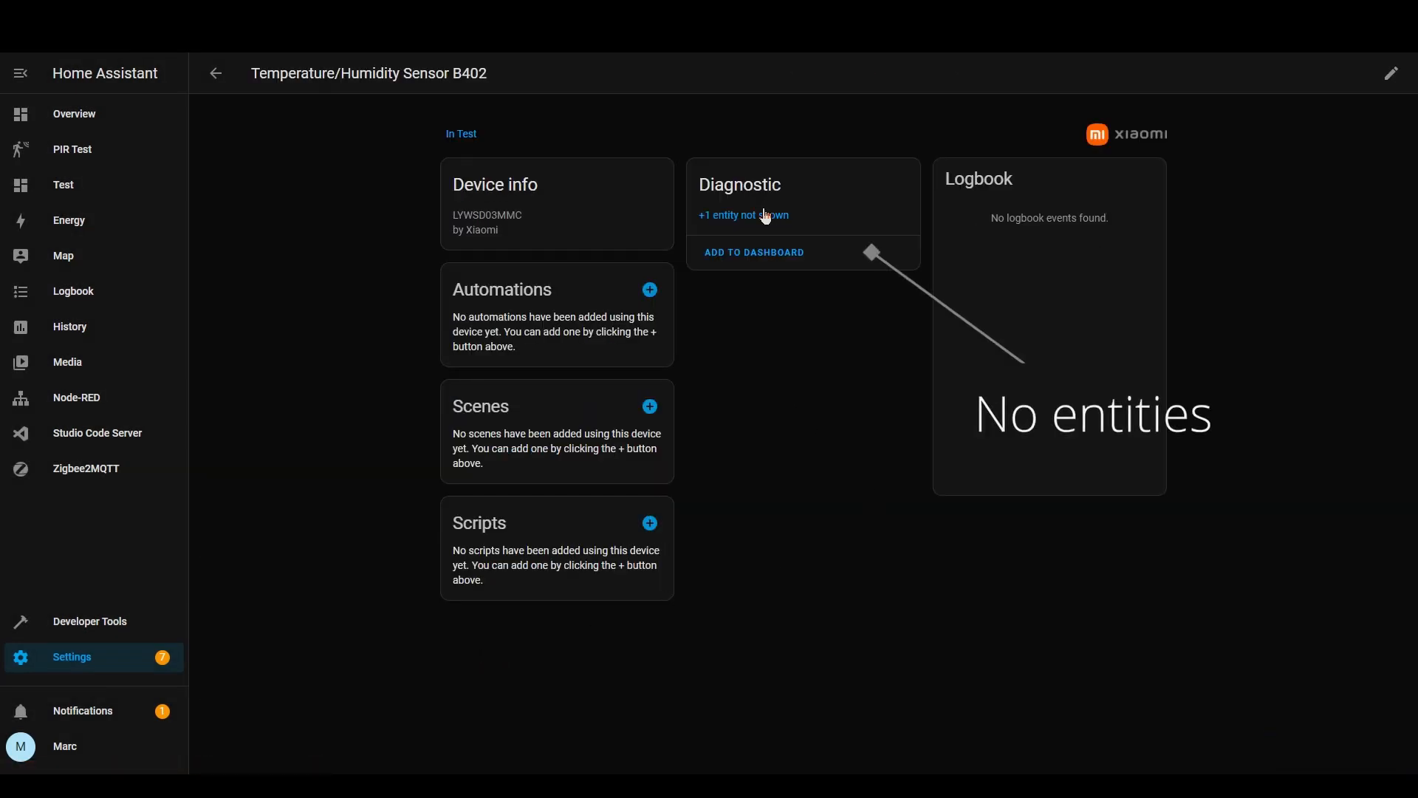
click(744, 216)
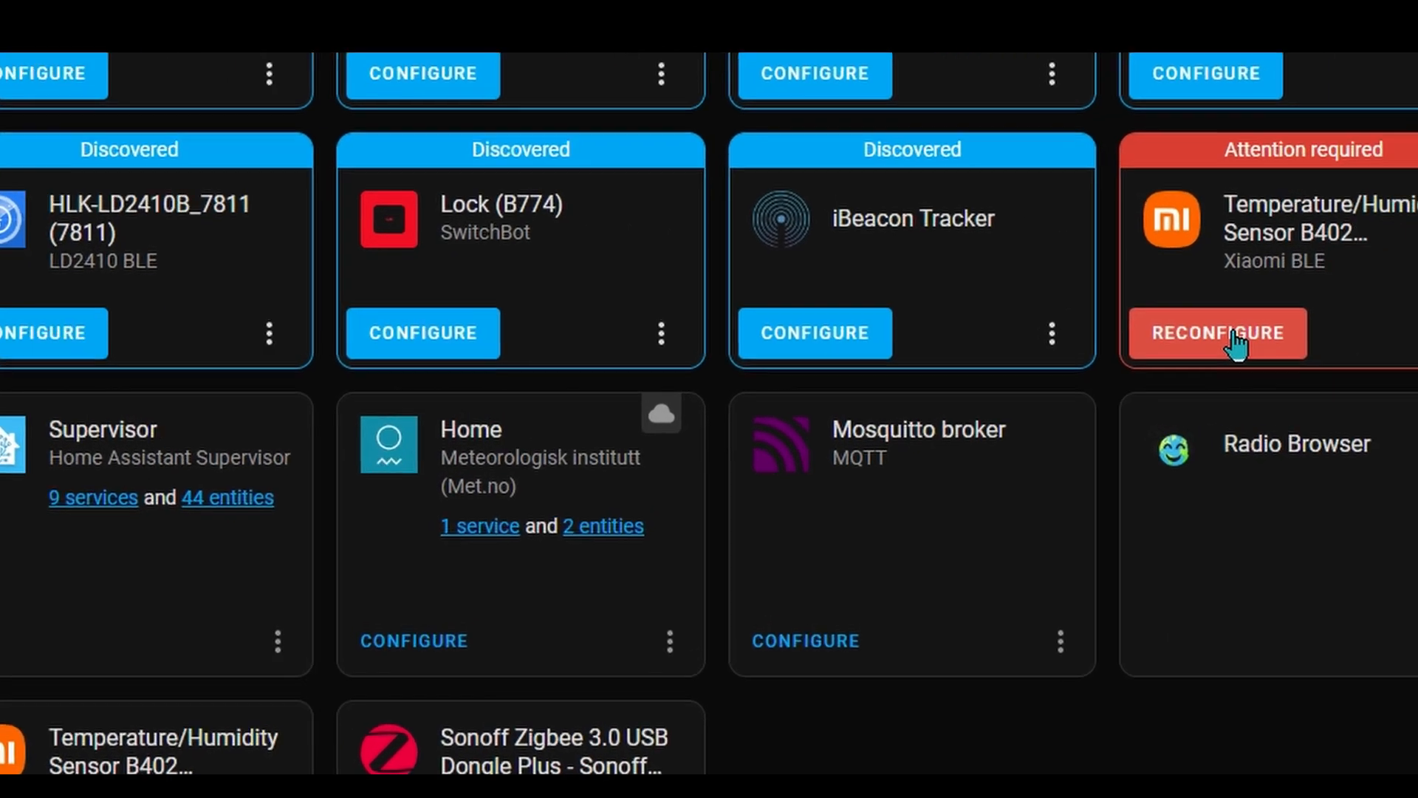
click(1216, 333)
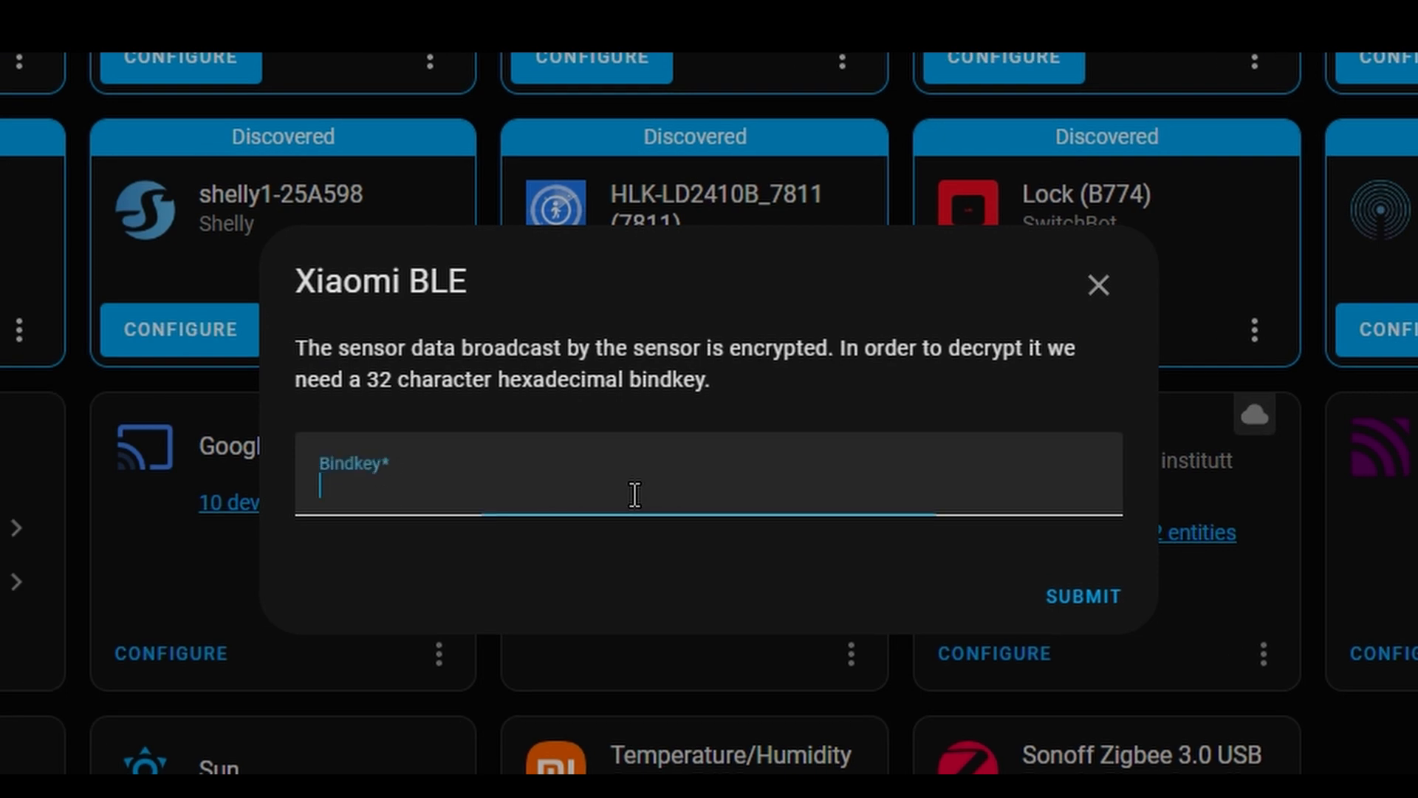
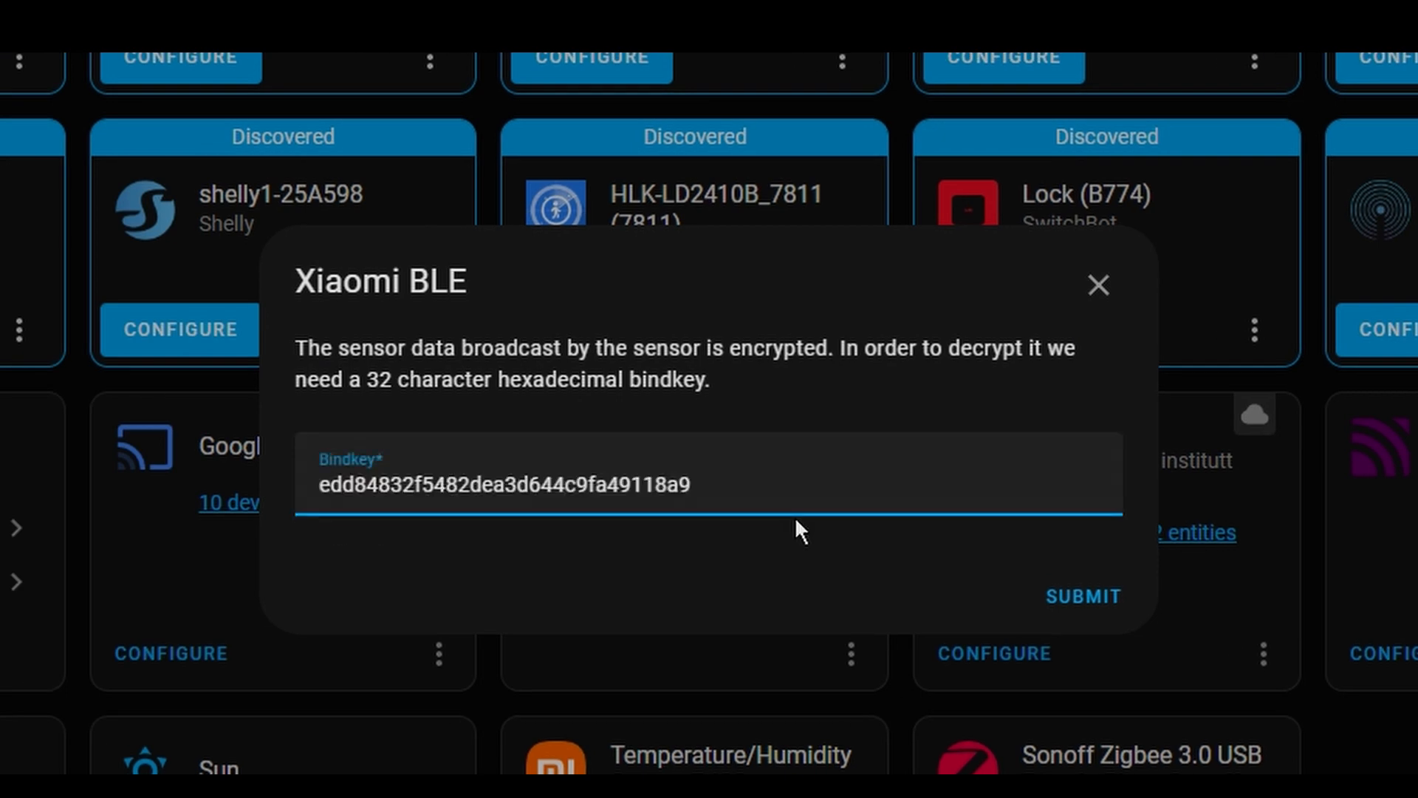
click(1081, 595)
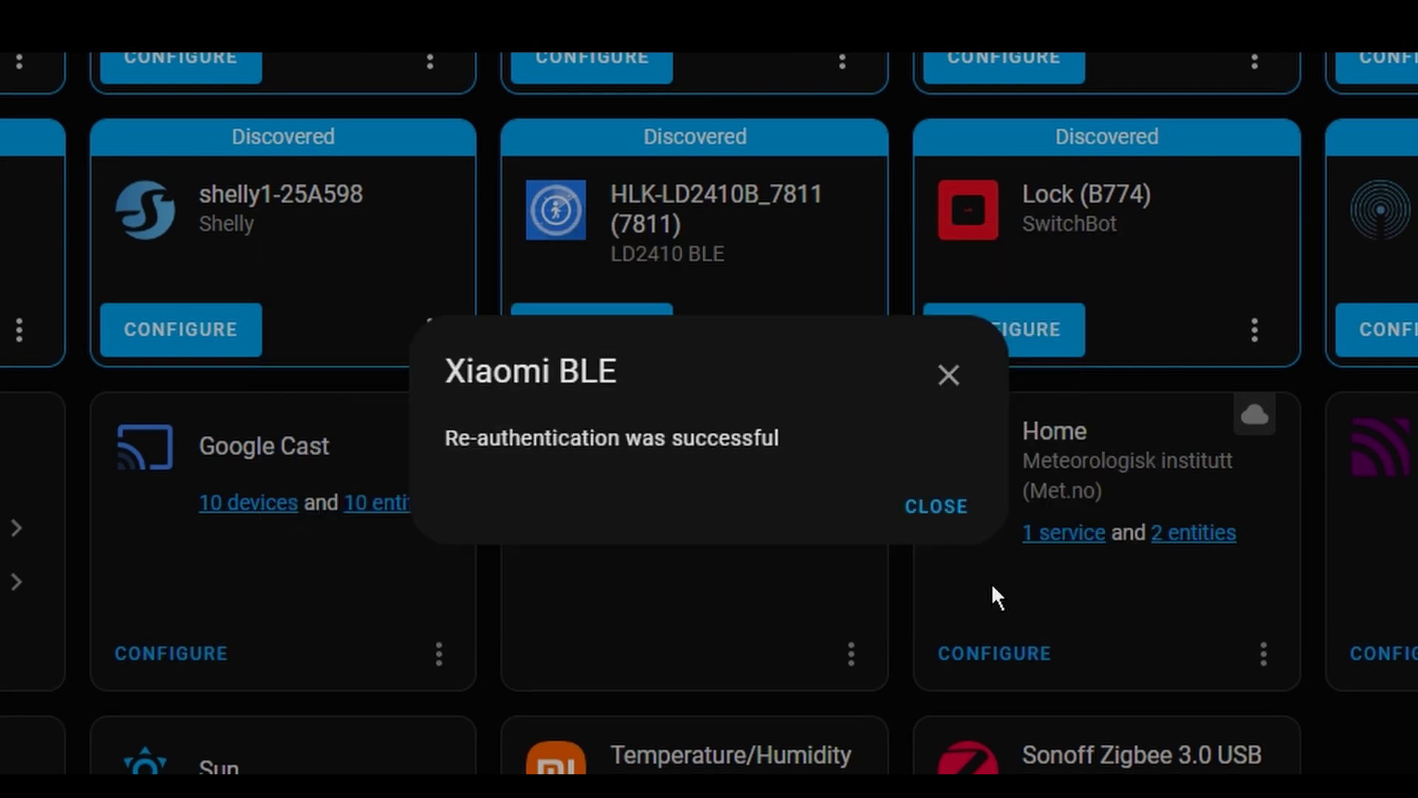
click(934, 505)
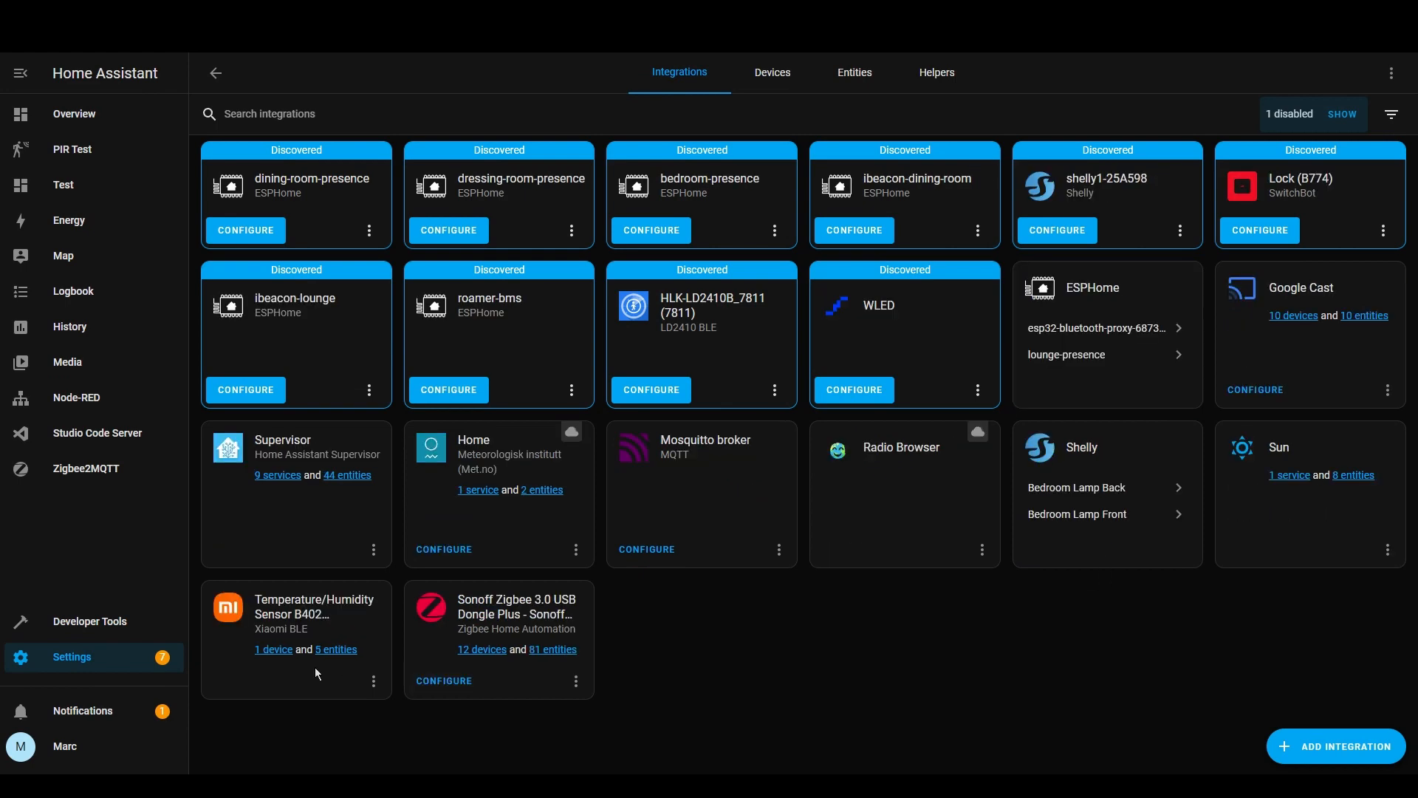
Step: View the Xiaomi sensor's device page and the humidity reading's history graph
click(273, 650)
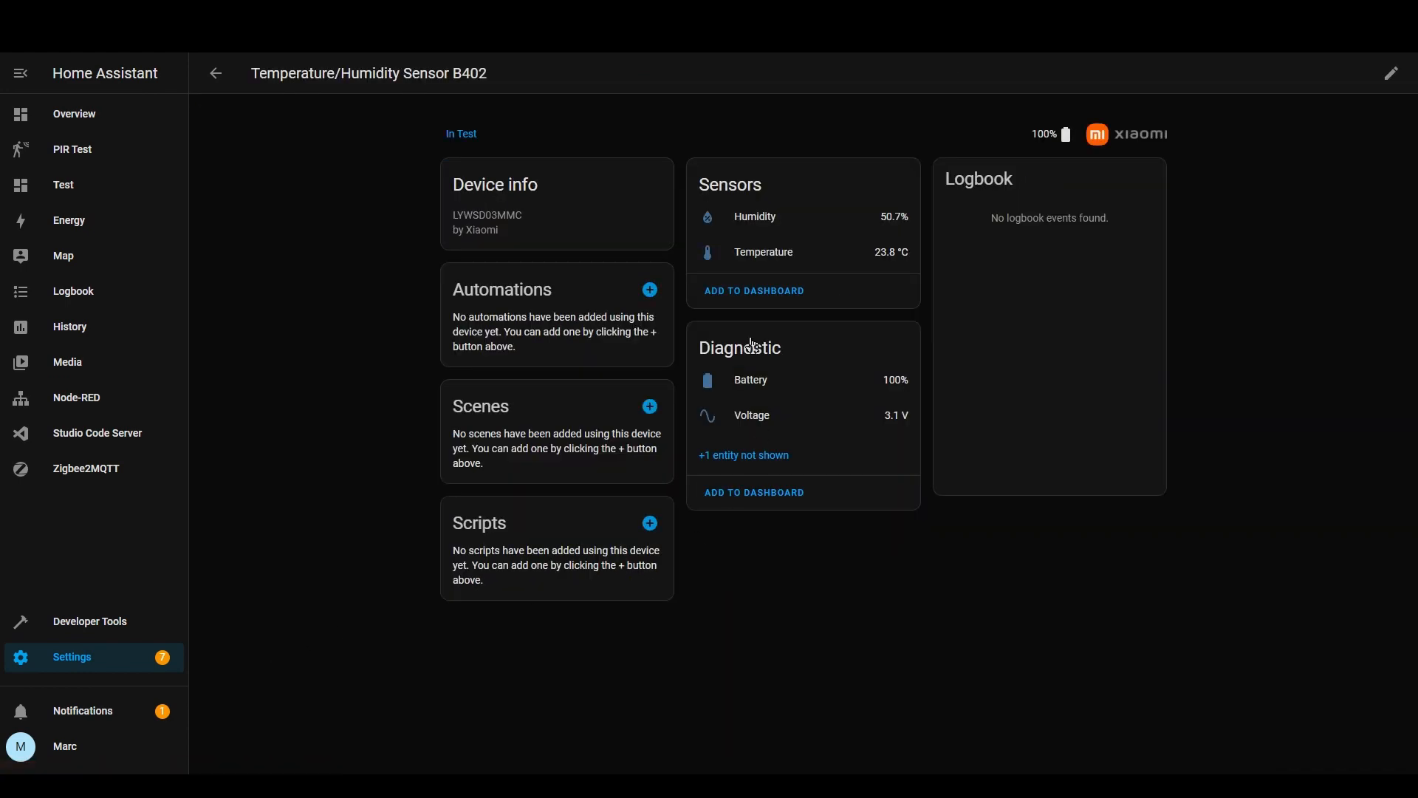
click(753, 216)
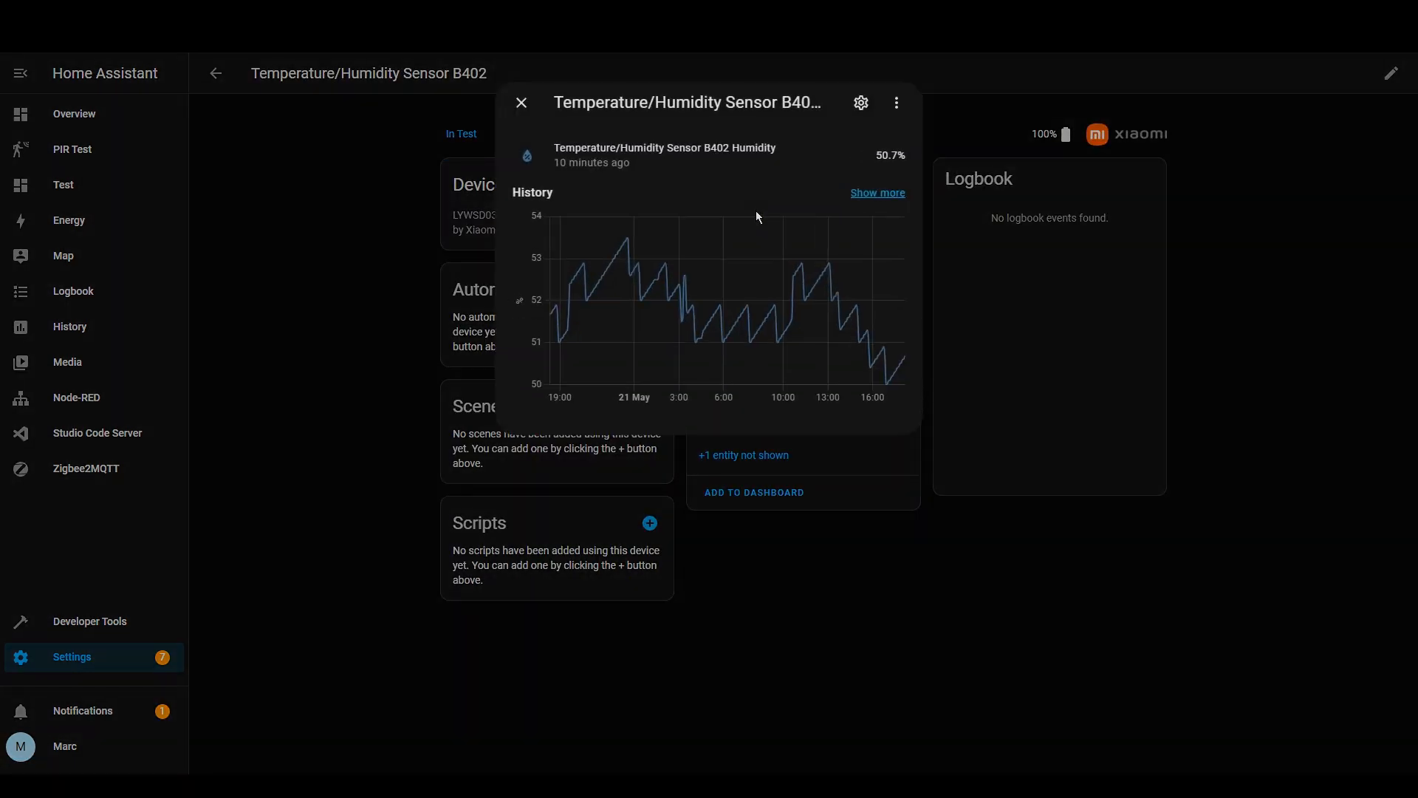
mouse_move(521, 102)
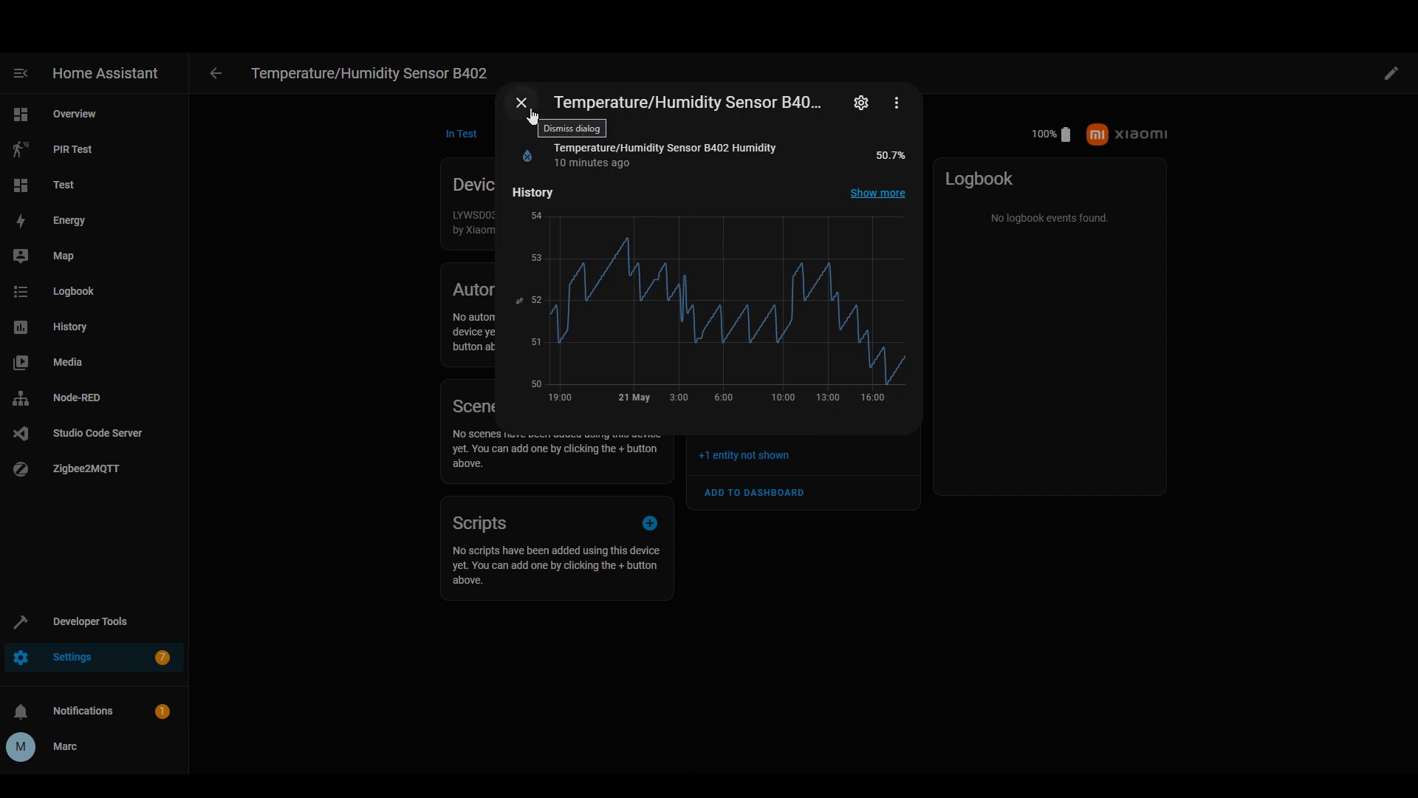